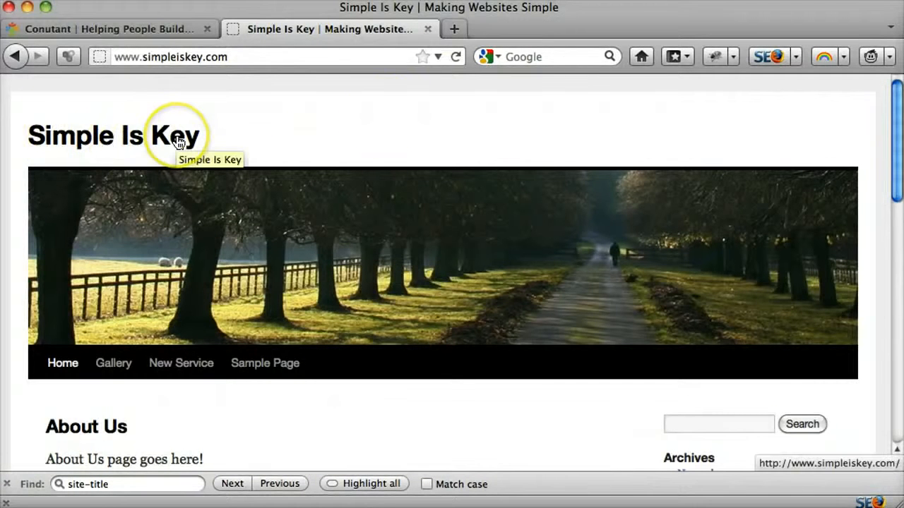
mouse_move(715, 56)
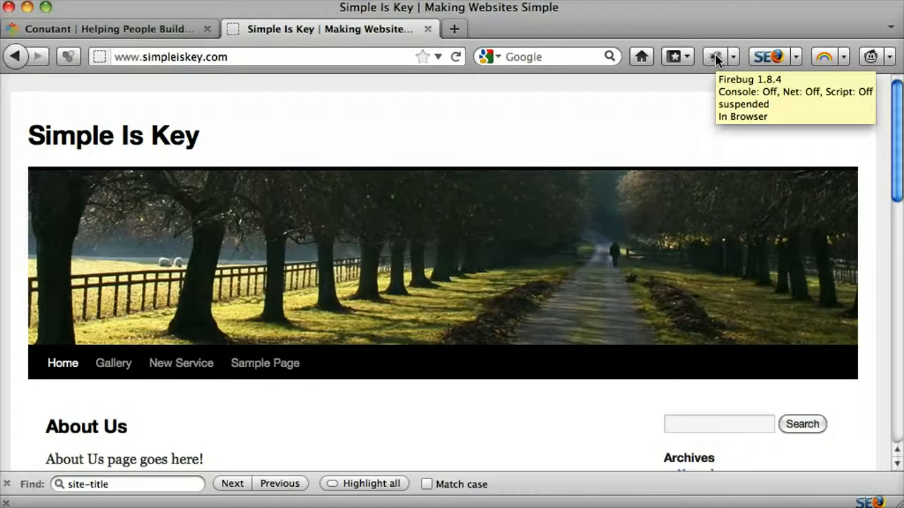
mouse_move(720, 91)
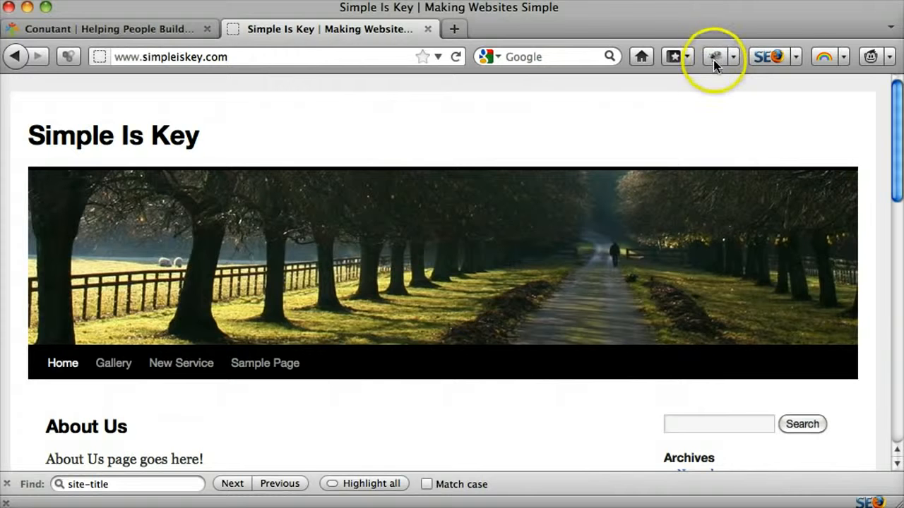
mouse_move(715, 56)
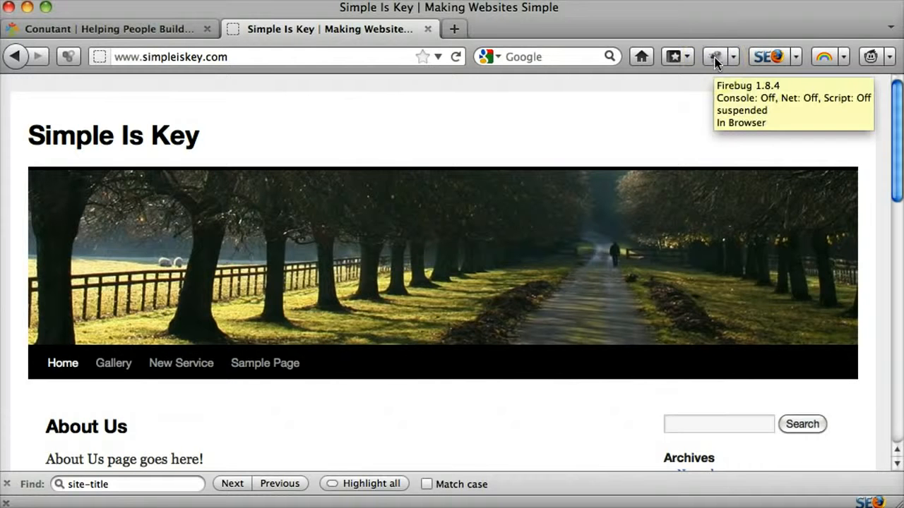
In Firebug, edit the site-title link text, typing 'Hello' and then 'Image Here!'
left_click(715, 56)
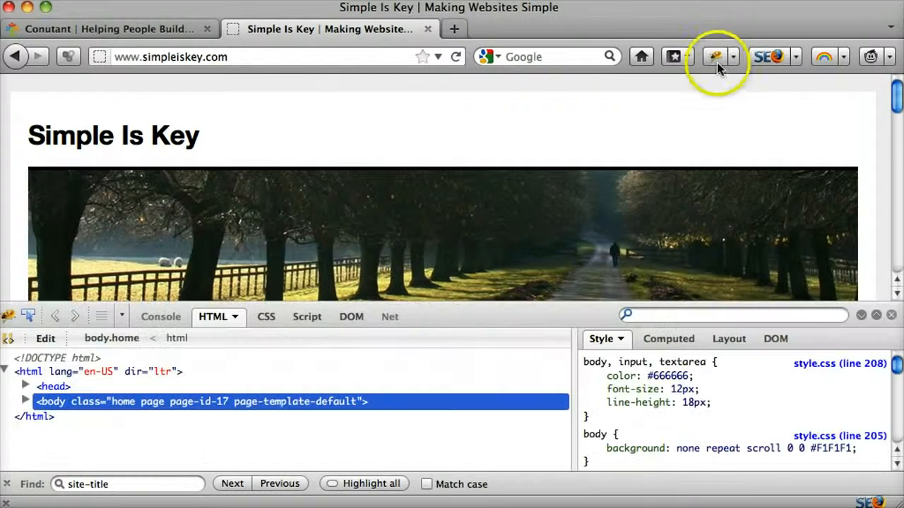
mouse_move(715, 56)
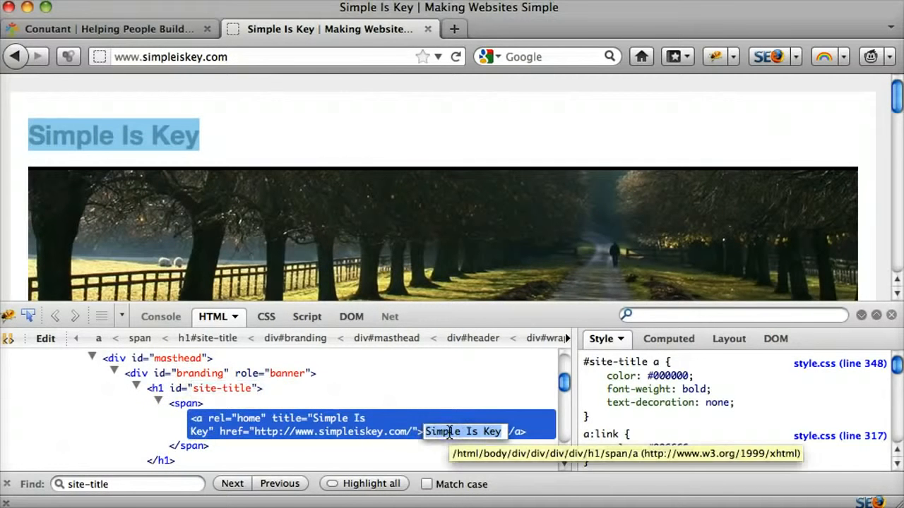
type("Hello")
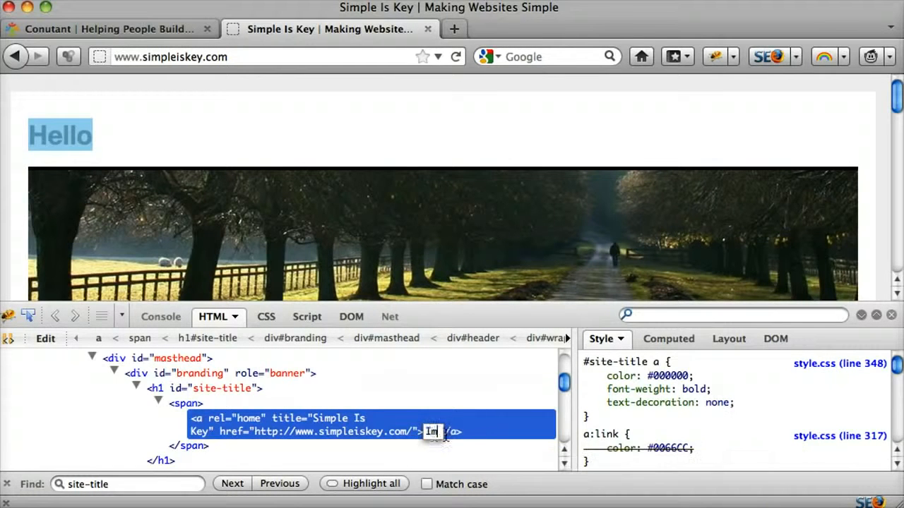
type("Image Here!")
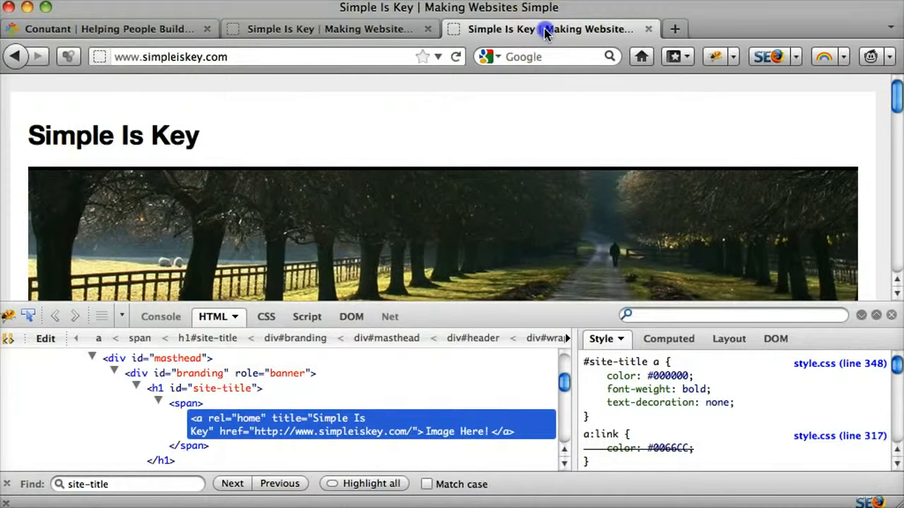
Log in at wp-login.php to the Simple Is Key dashboard and go to Appearance > Editor
left_click(276, 57)
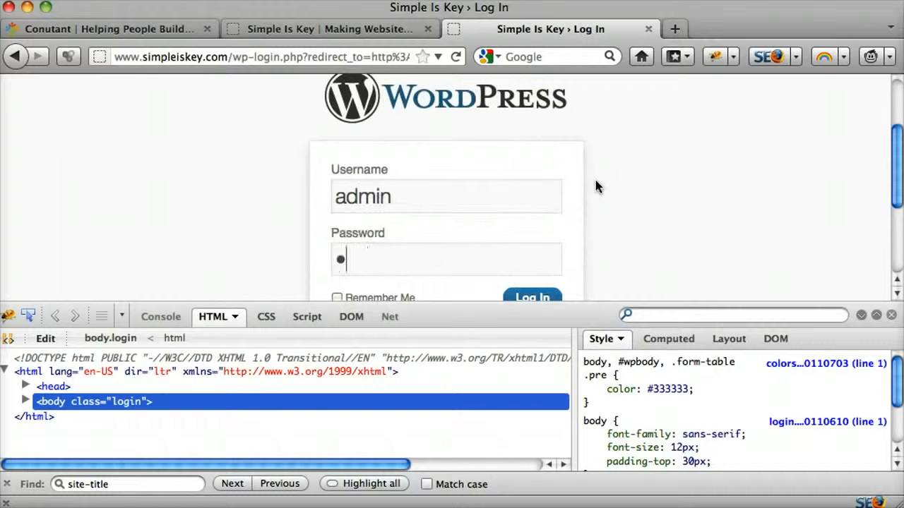
left_click(531, 297)
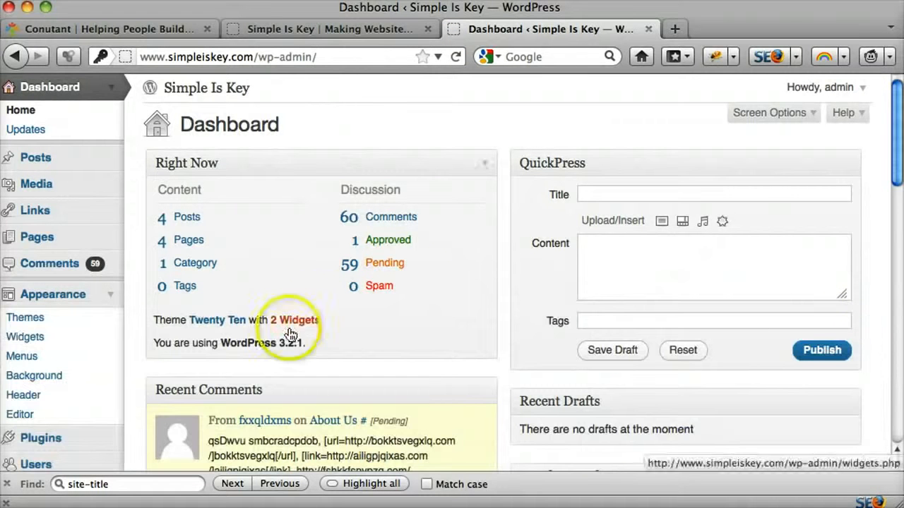
left_click(53, 295)
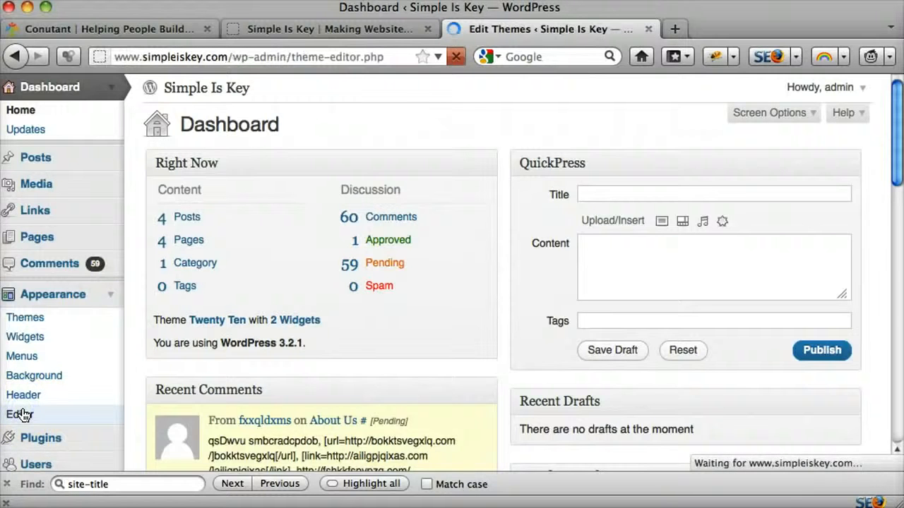
Open Twenty Ten's Header (header.php) template in the theme editor, then return to the site tab
left_click(21, 414)
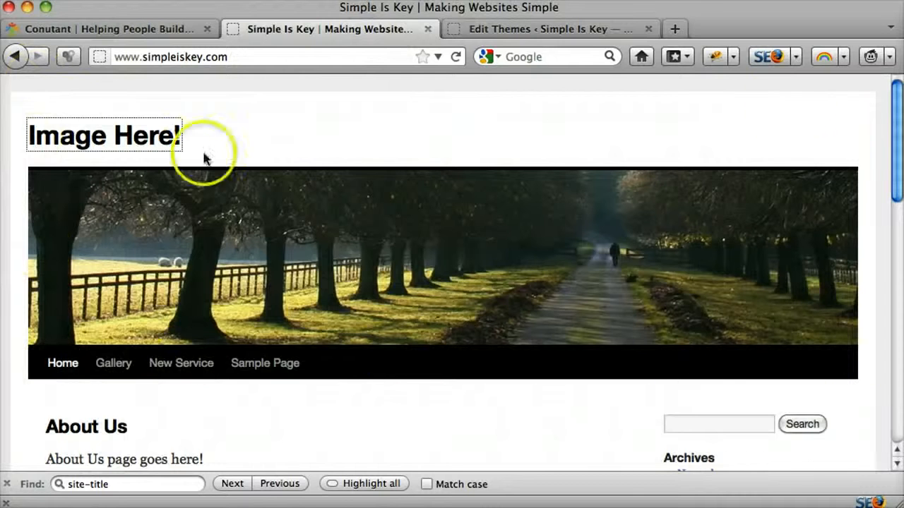
scroll("down", 3)
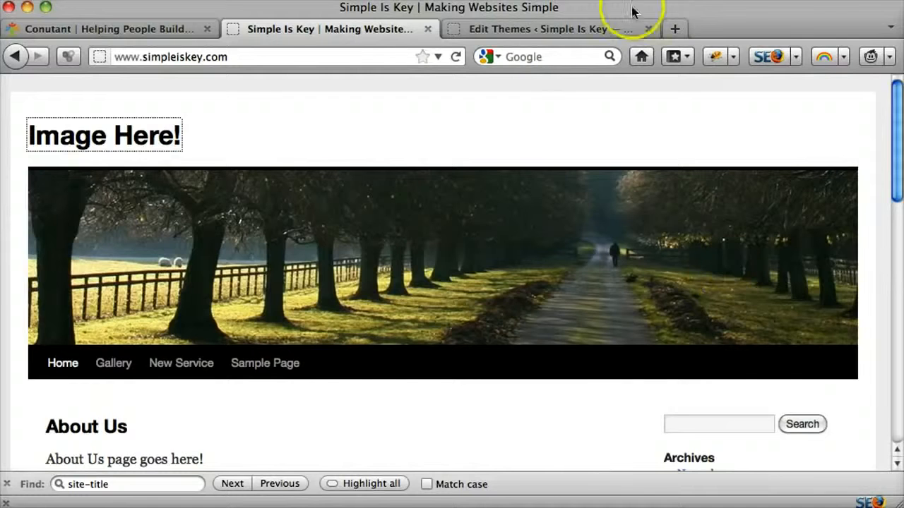
left_click(537, 29)
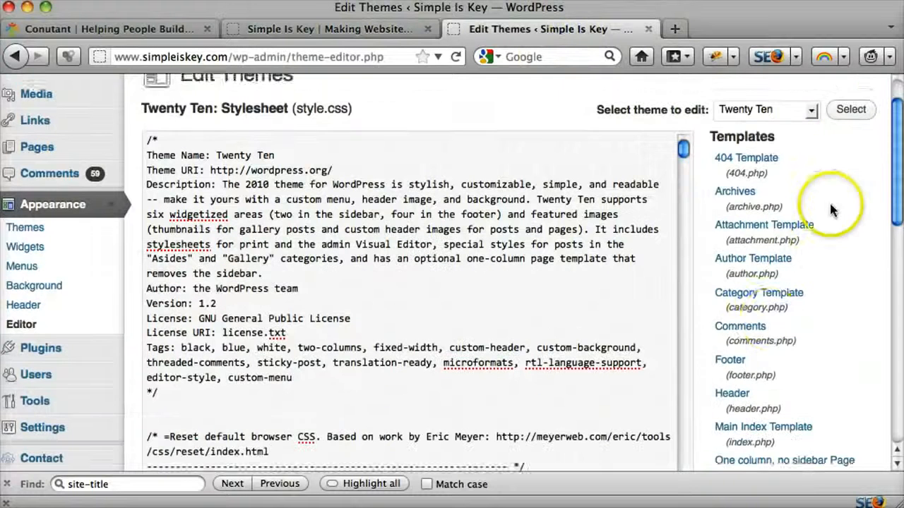
left_click(732, 382)
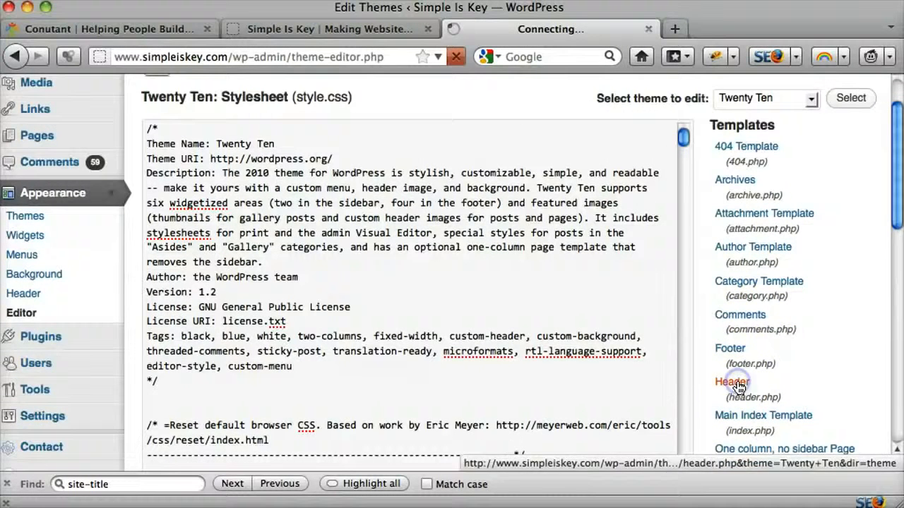
left_click(329, 29)
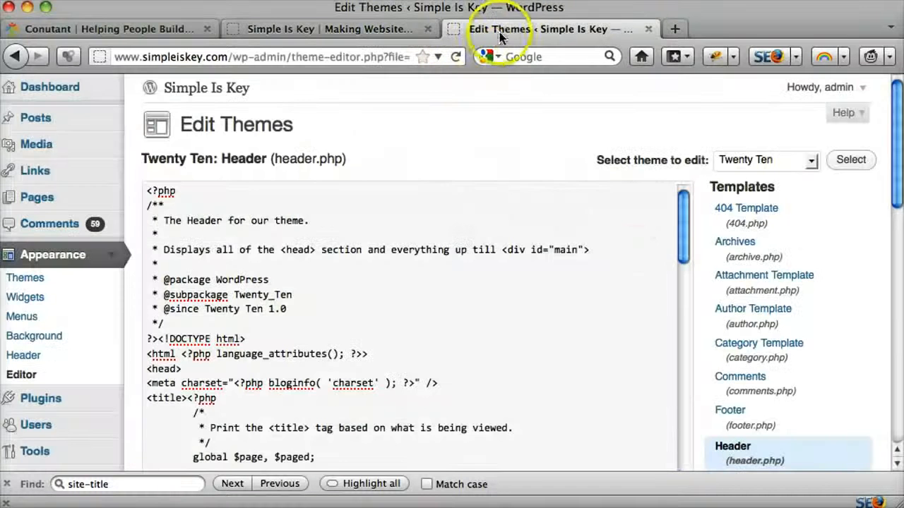
mouse_move(391, 268)
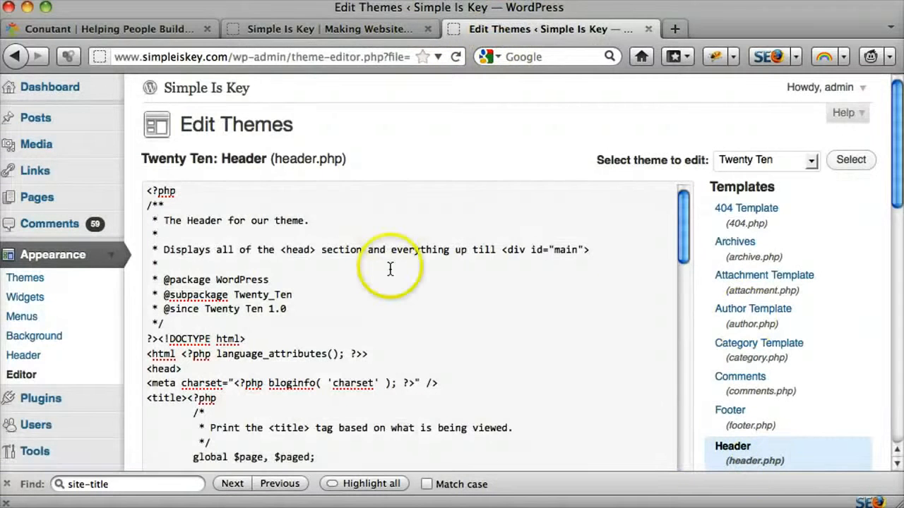
left_click(325, 29)
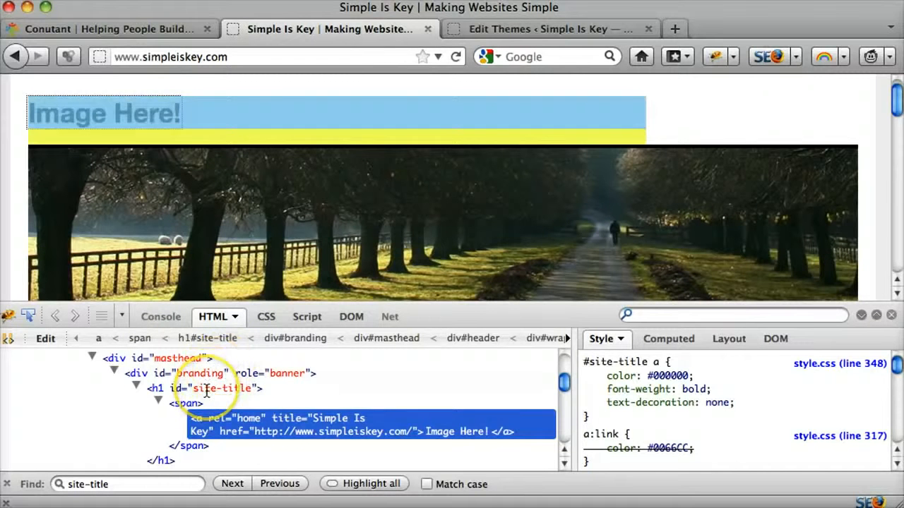
Recheck the h1#site-title link text in Firebug, then return to the header.php editor
double_click(222, 388)
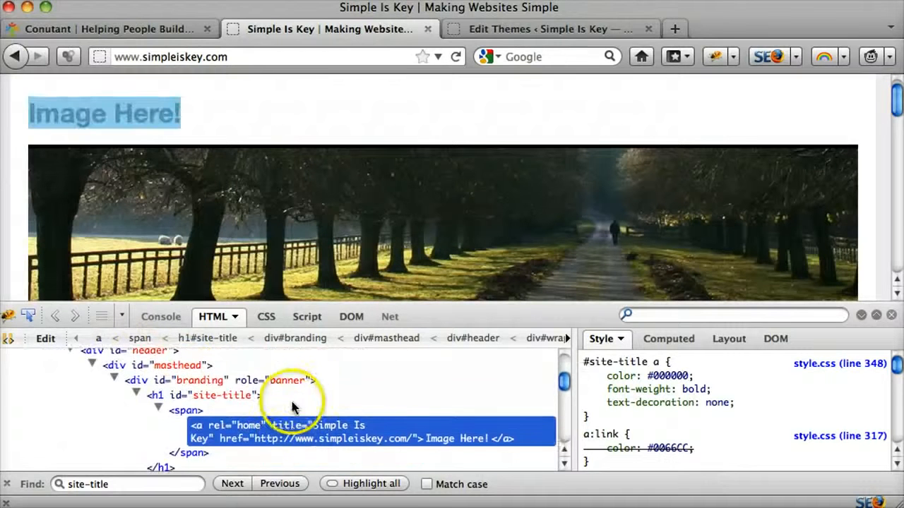
left_click(221, 397)
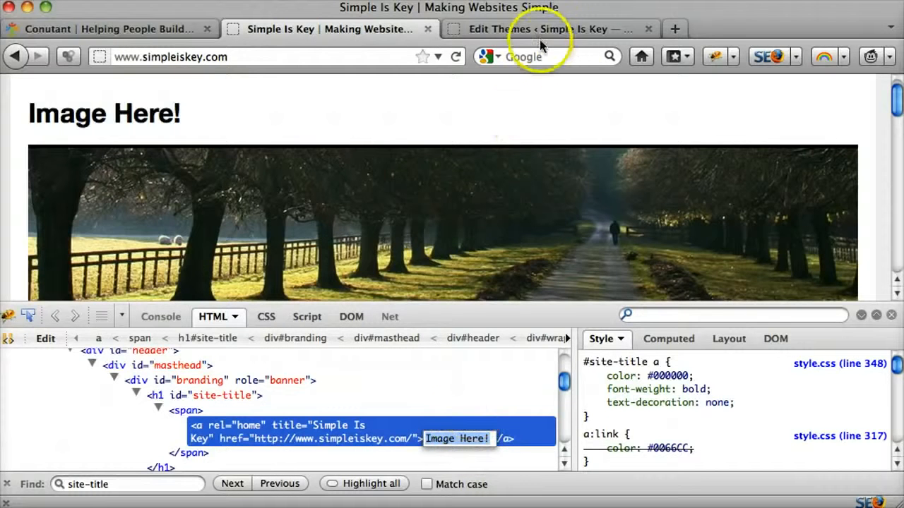
left_click(538, 28)
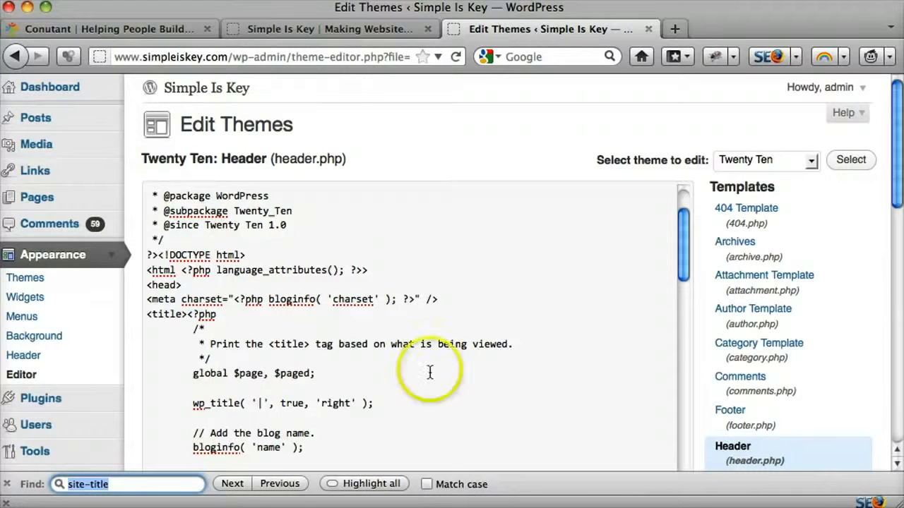
In header.php, replace the bloginfo('name') code inside the site-title link with '<img src='
left_click(232, 483)
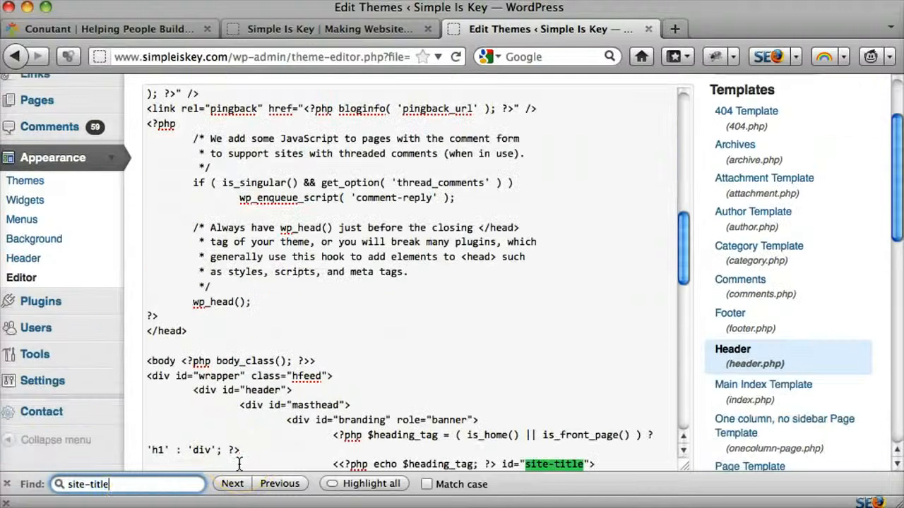
double_click(77, 484)
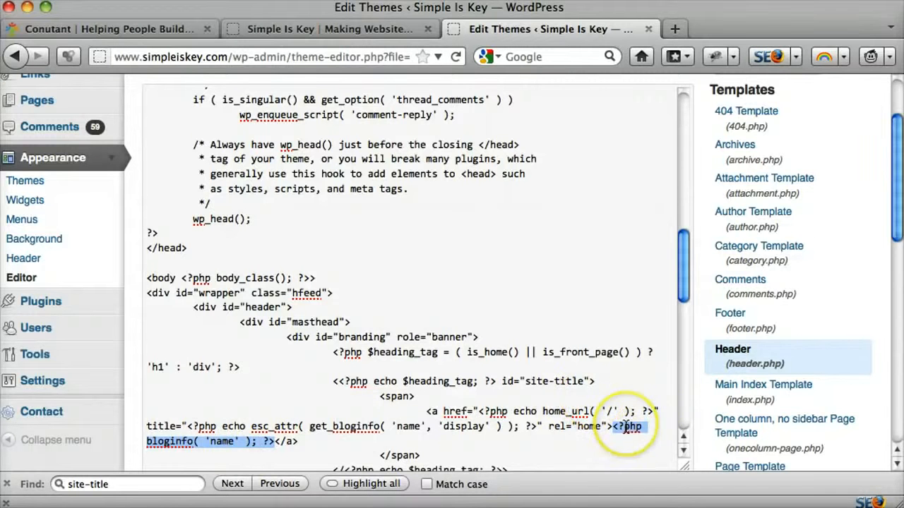
left_click(331, 29)
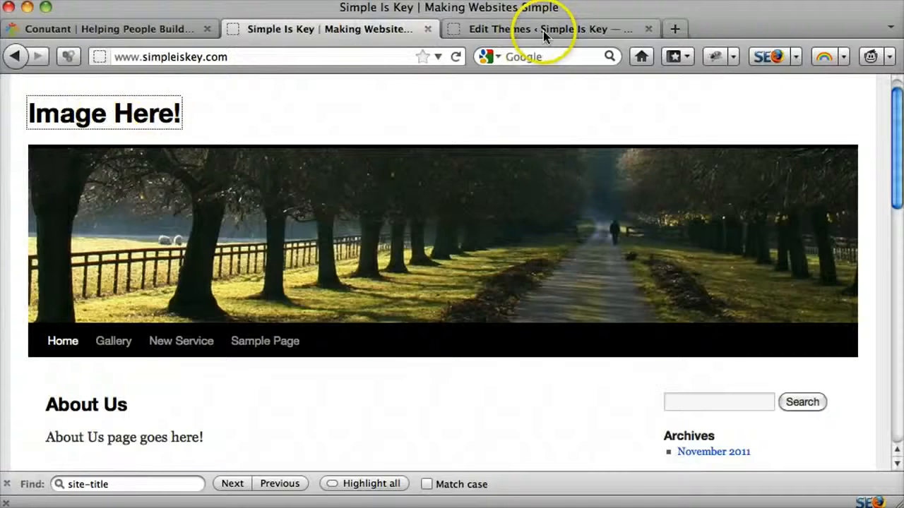
left_click(544, 29)
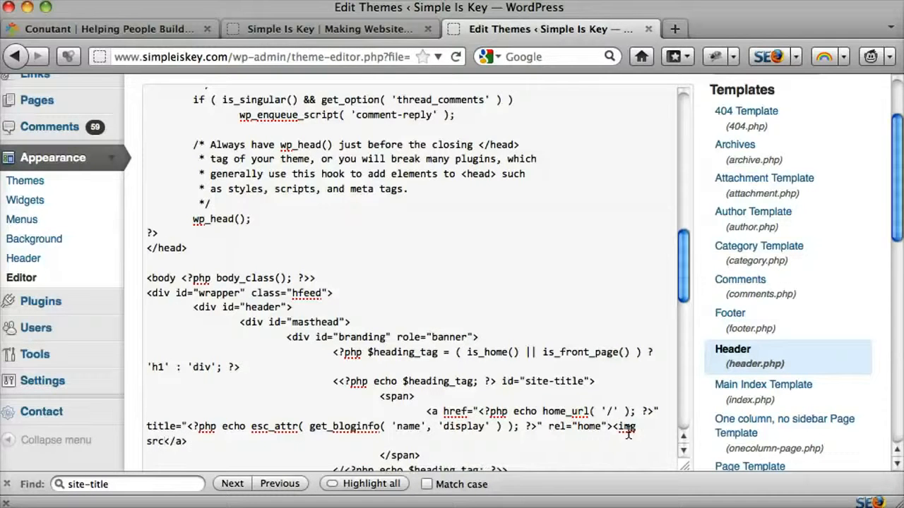
type("=")
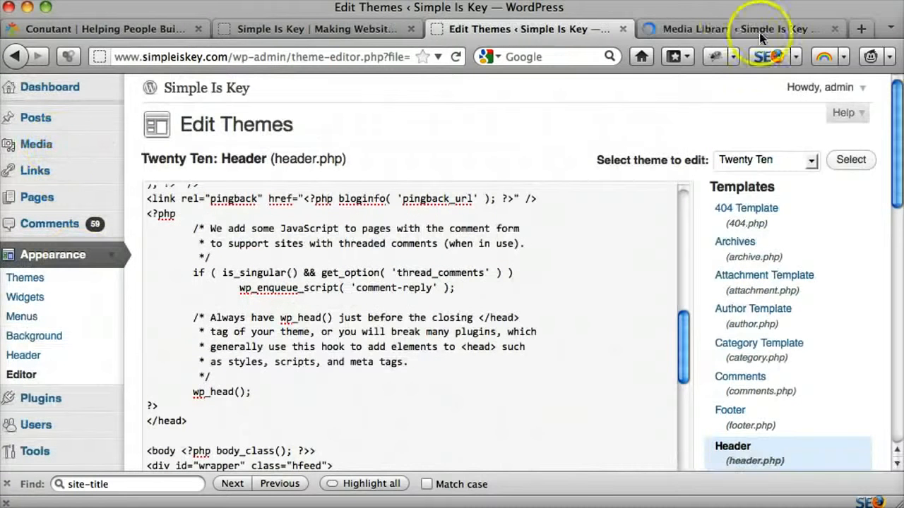
Upload webiste-logo.png to the WordPress Media Library via Add New
left_click(742, 29)
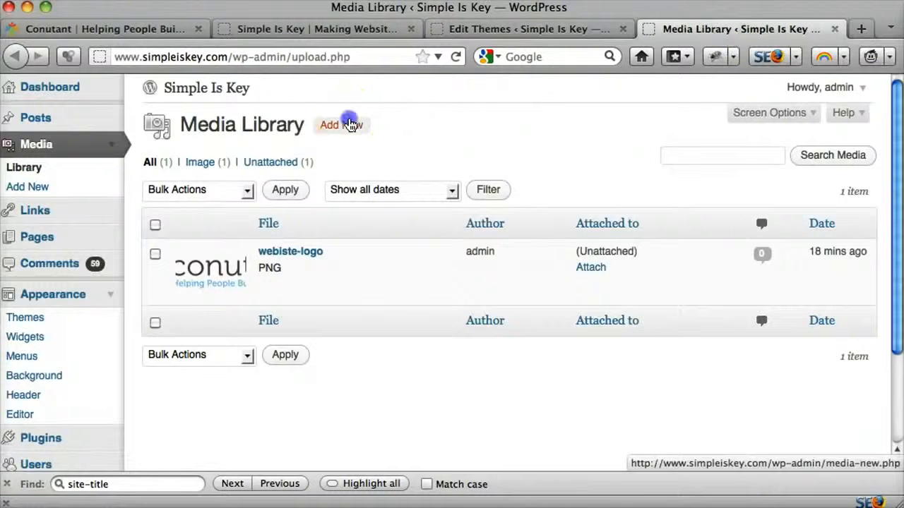
left_click(341, 125)
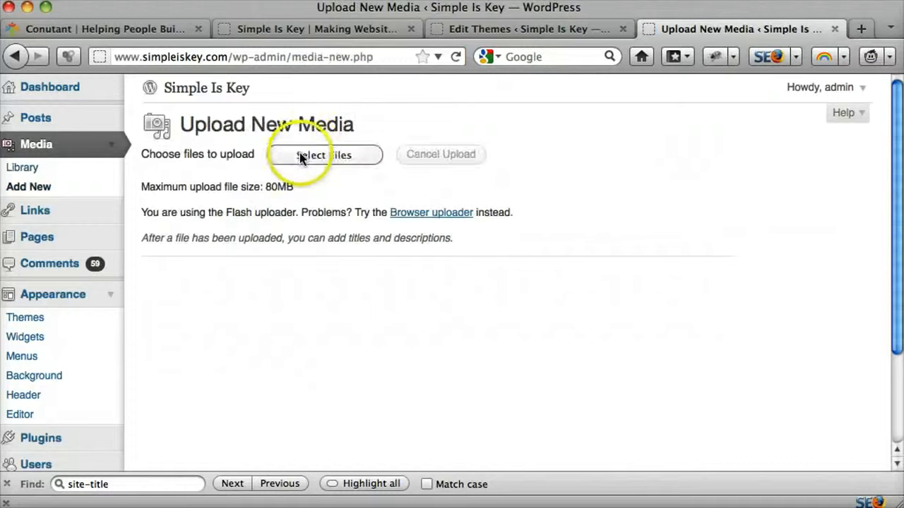
left_click(324, 154)
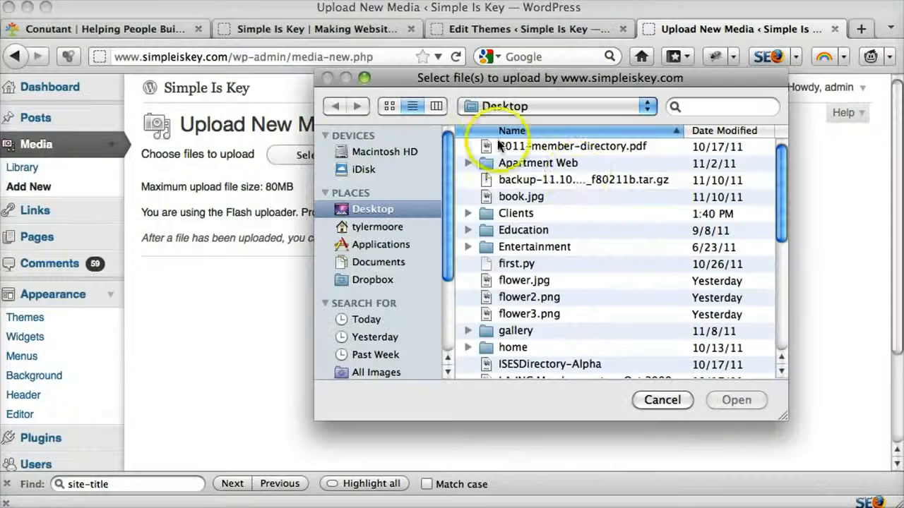
scroll("down", 3)
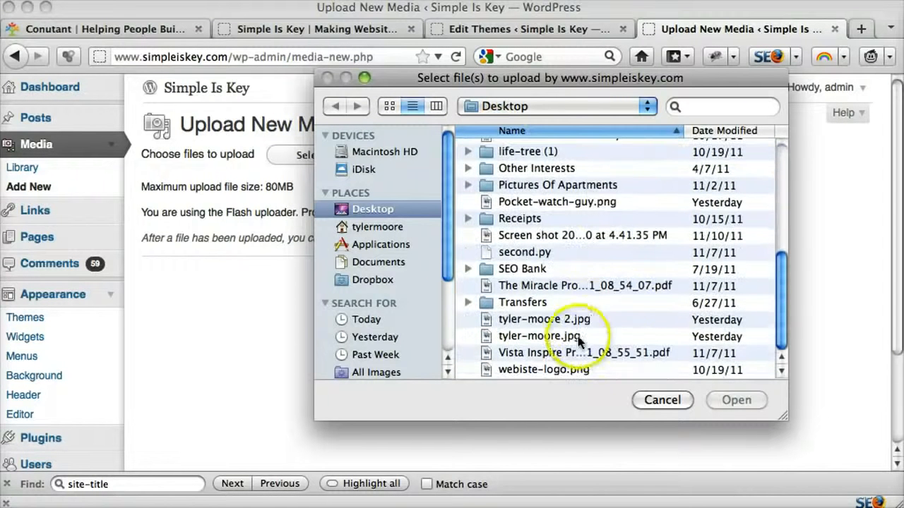
left_click(543, 369)
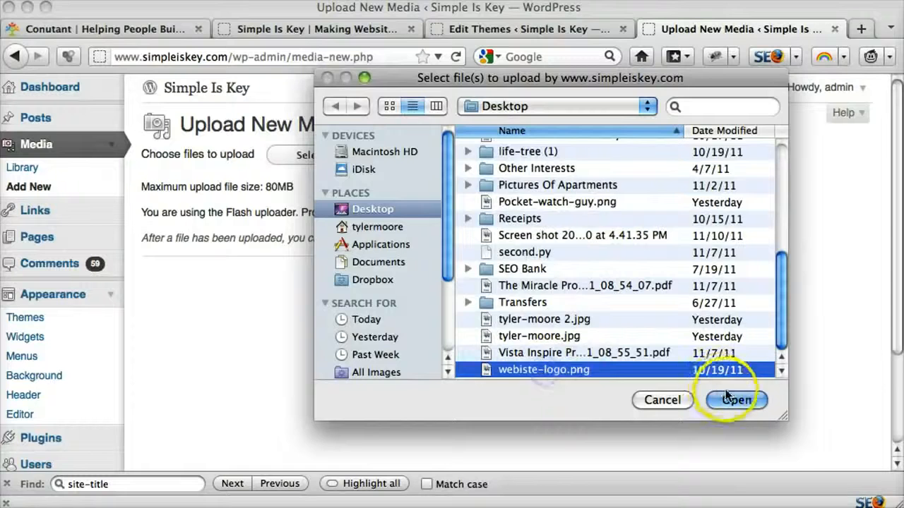
left_click(737, 401)
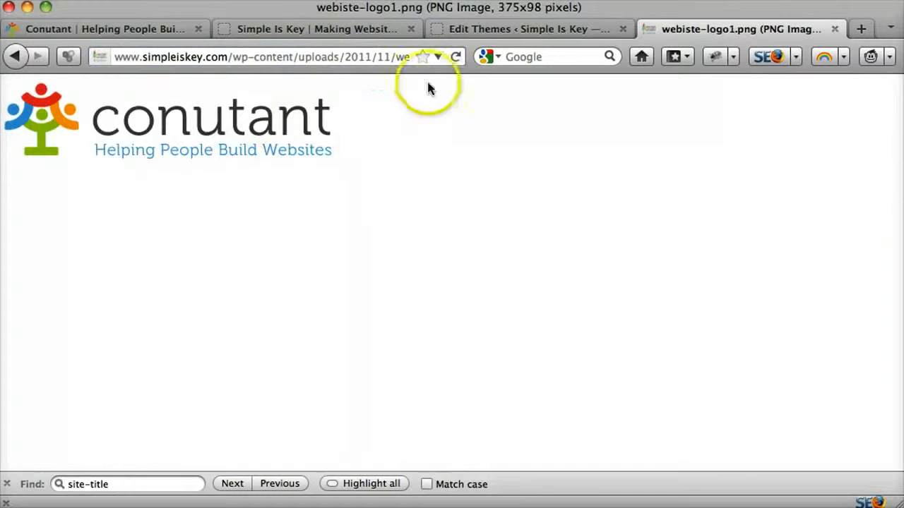
Set the img src to the uploaded webiste-logo1.png URL and save header.php with Update File
left_click(521, 29)
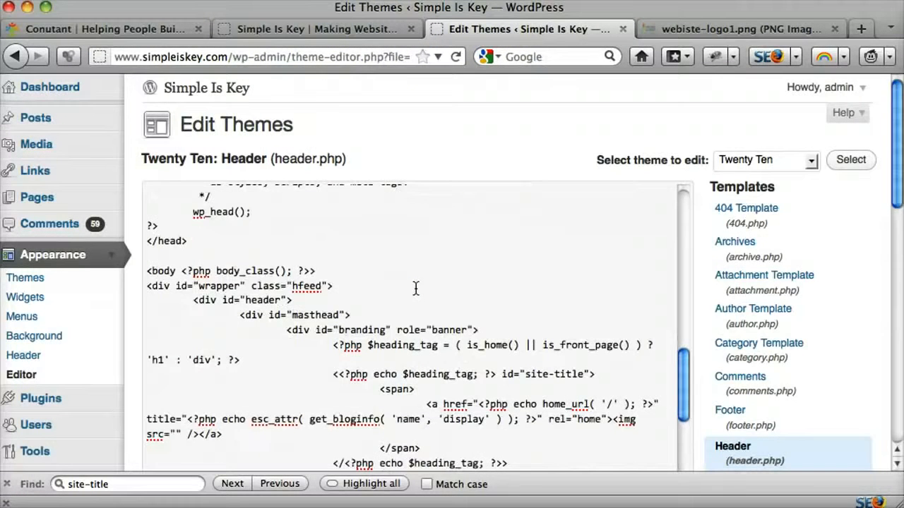
scroll("down", 3)
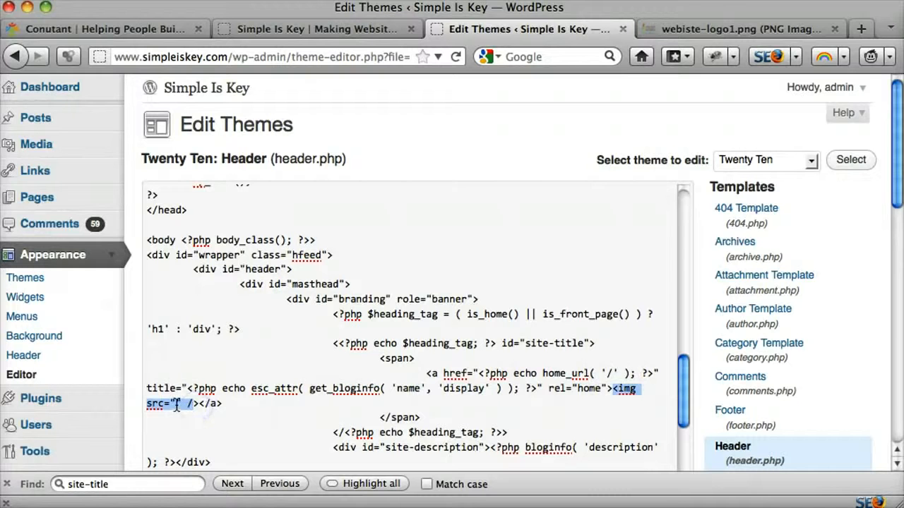
type("http://www.simpleiskey.com/wp-content/uploads/2011/11/webiste-logo1.png")
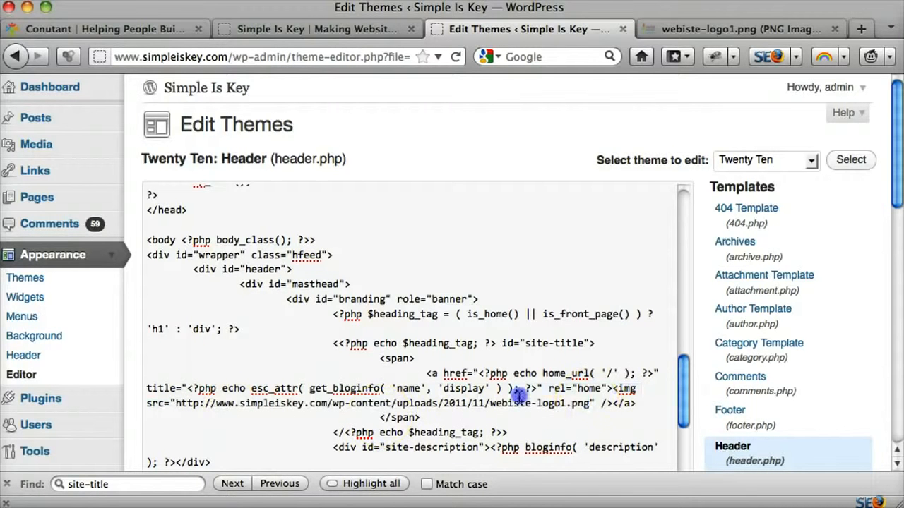
mouse_move(769, 324)
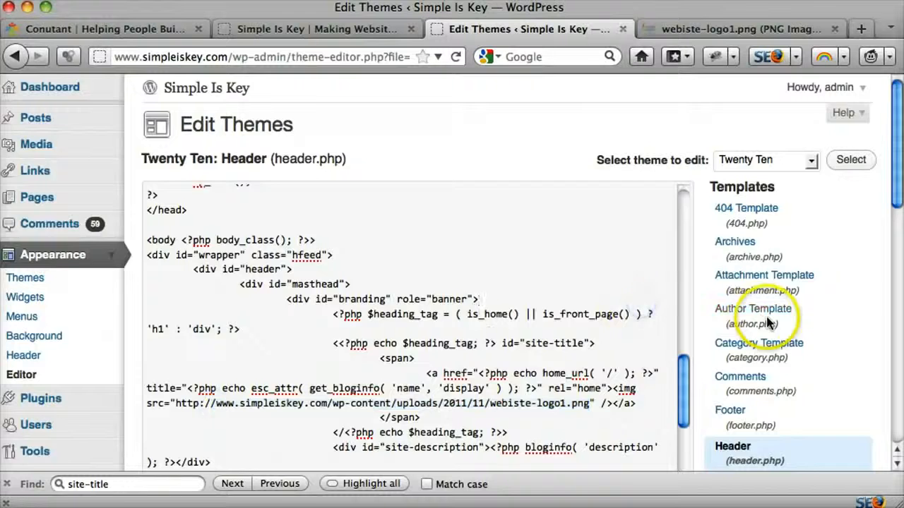
left_click(181, 340)
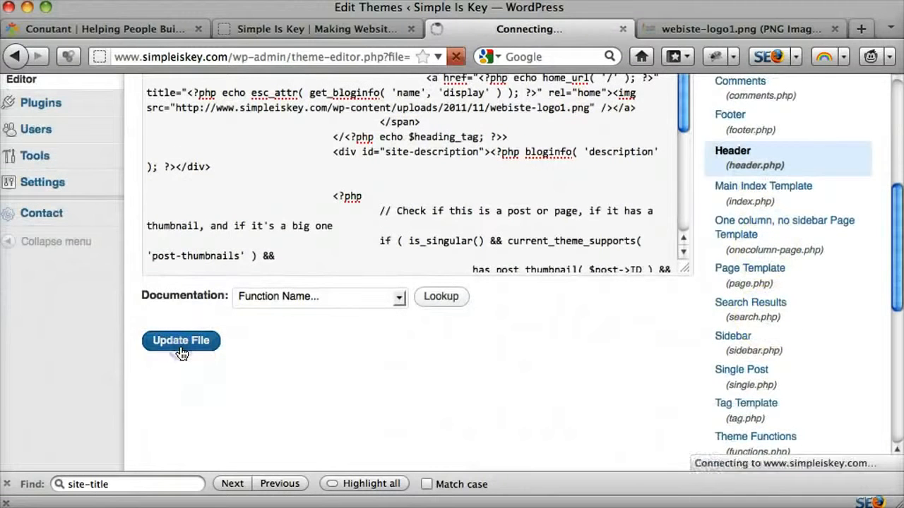
left_click(181, 340)
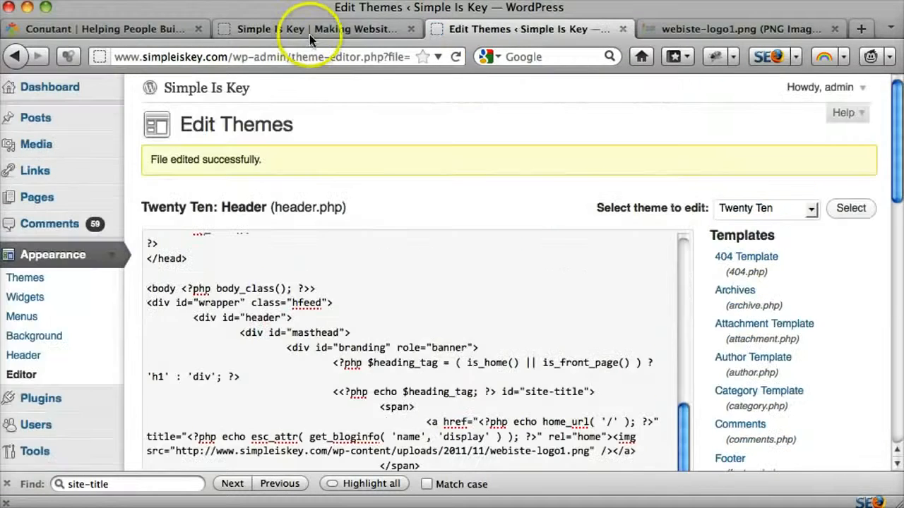
Reload the Simple Is Key homepage tab to show the Conutant logo in the header
left_click(310, 29)
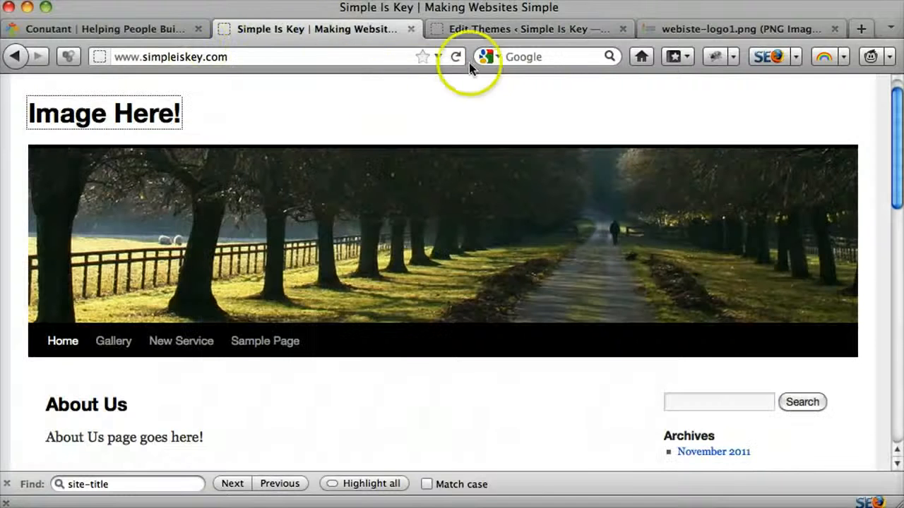
left_click(456, 57)
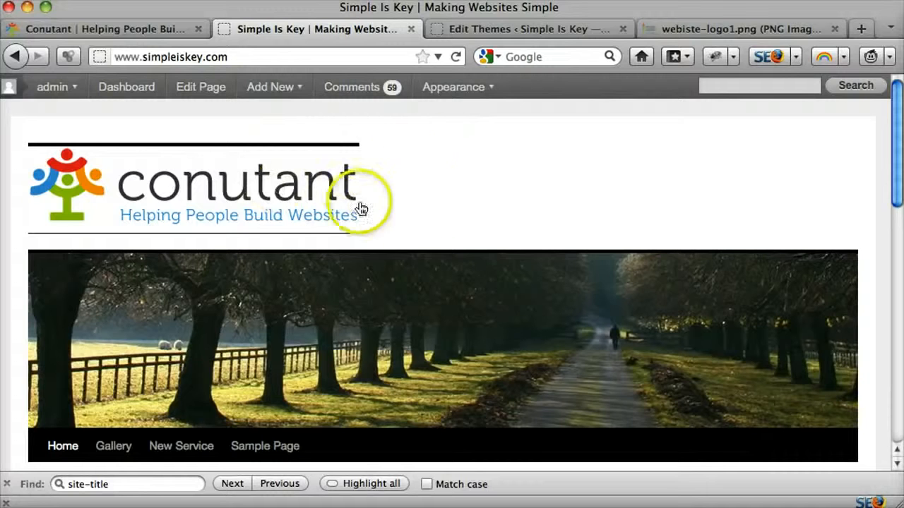
mouse_move(200, 236)
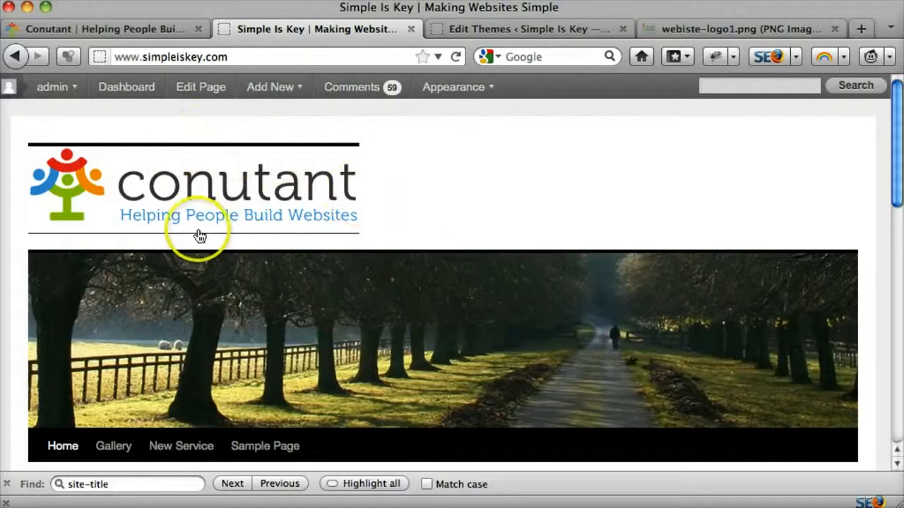
mouse_move(445, 192)
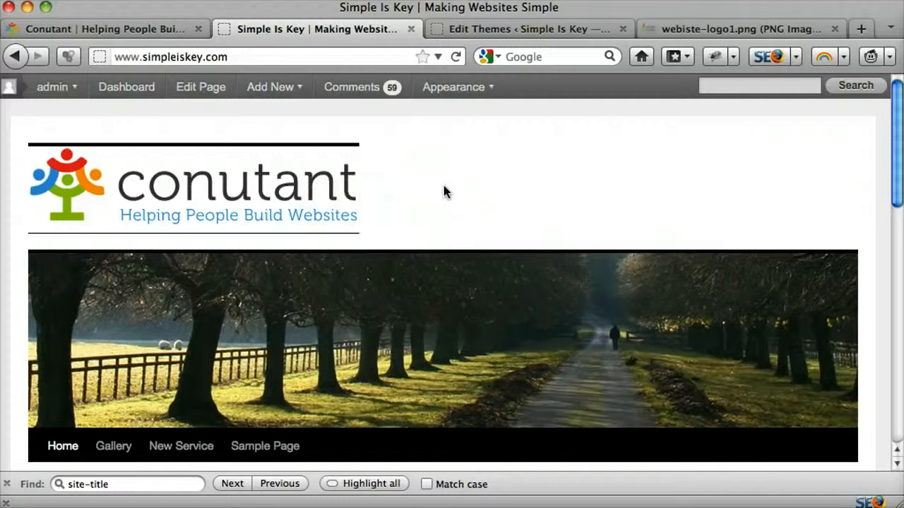